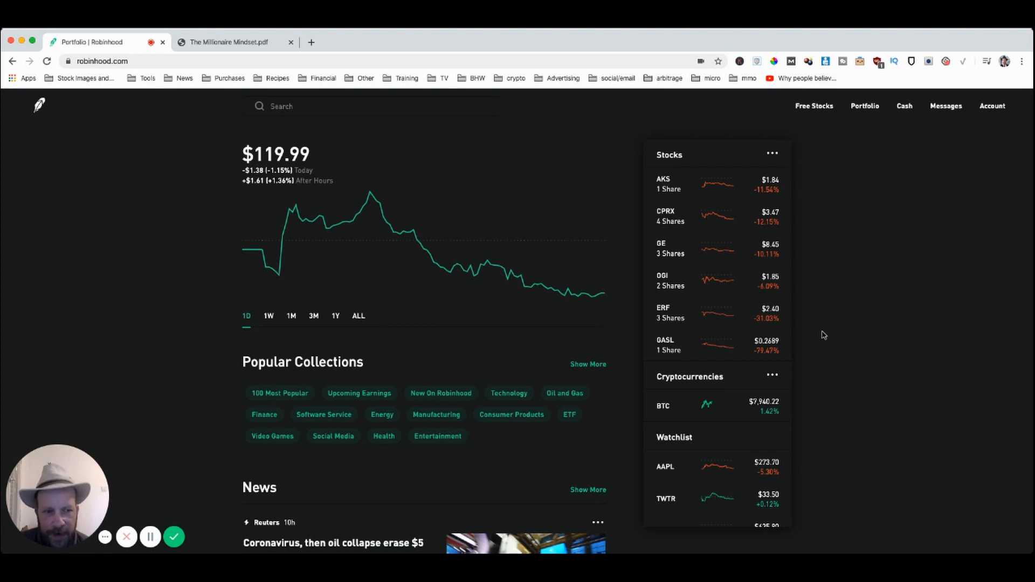
mouse_move(796, 159)
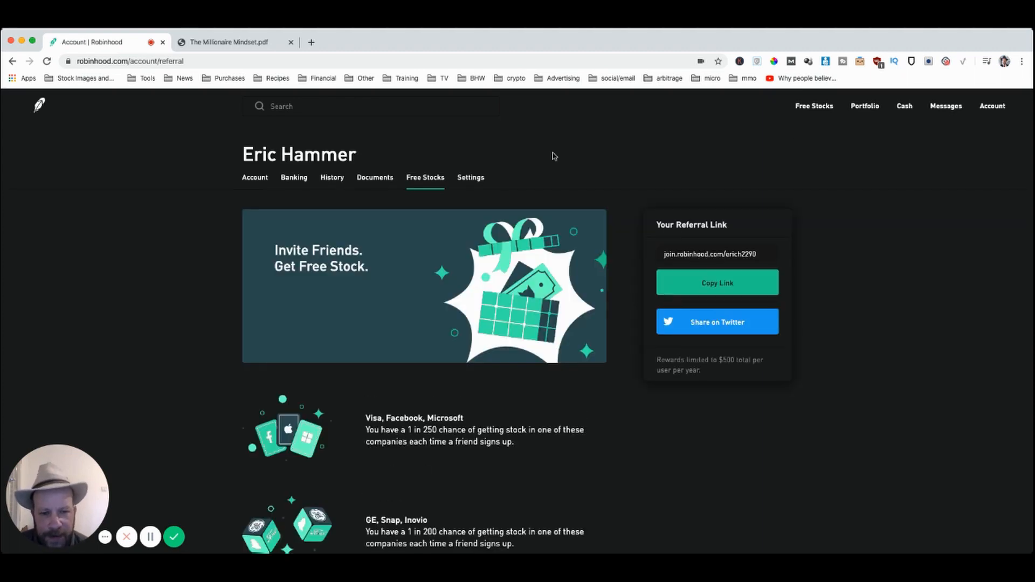
scroll(down, 3)
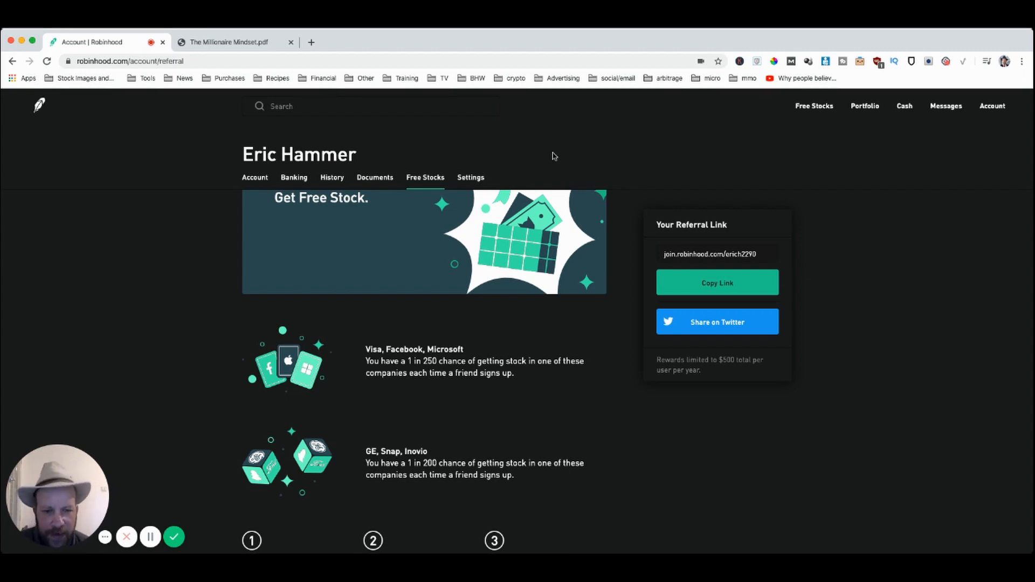
mouse_move(448, 369)
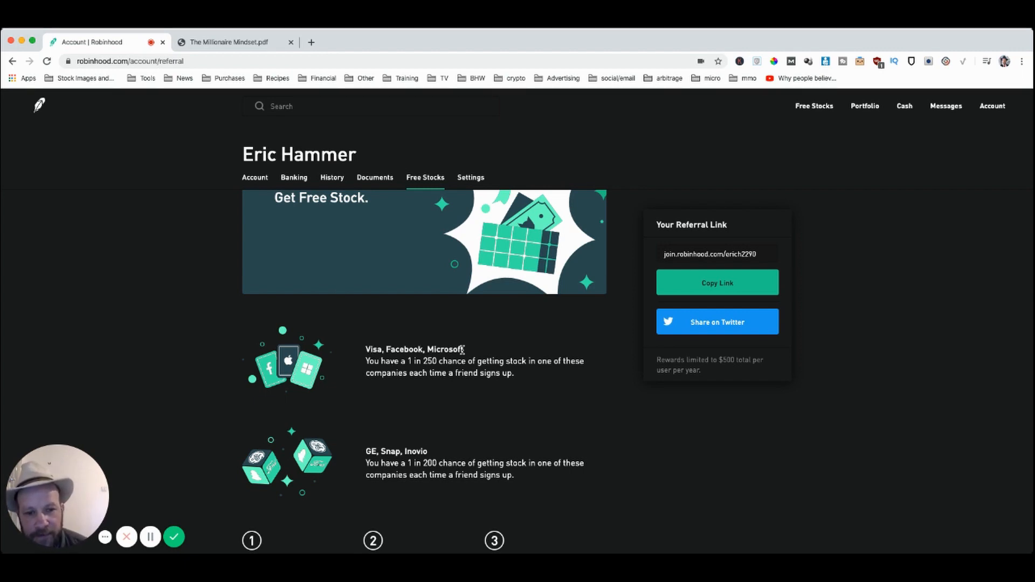
scroll(down, 3)
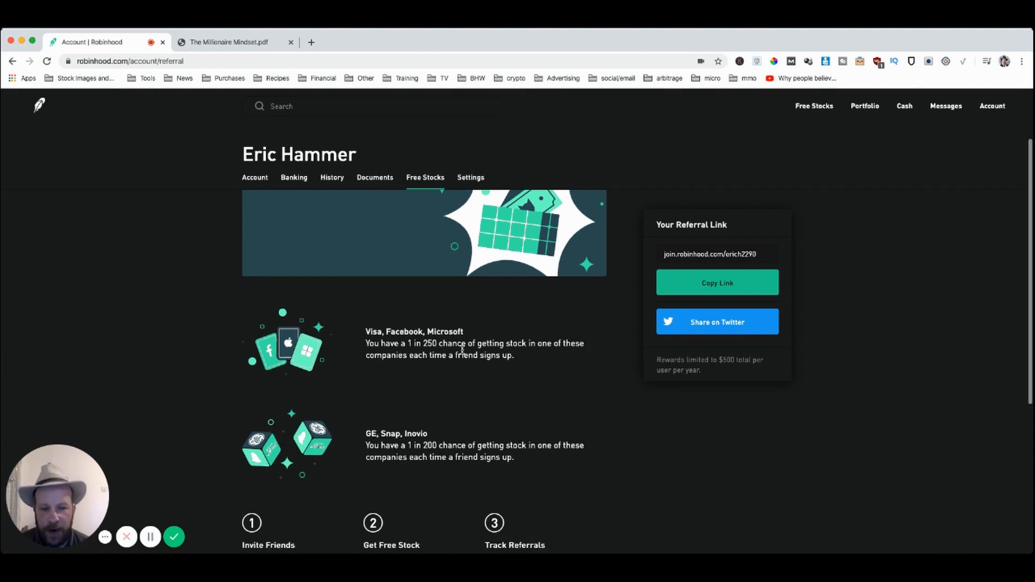
scroll(down, 3)
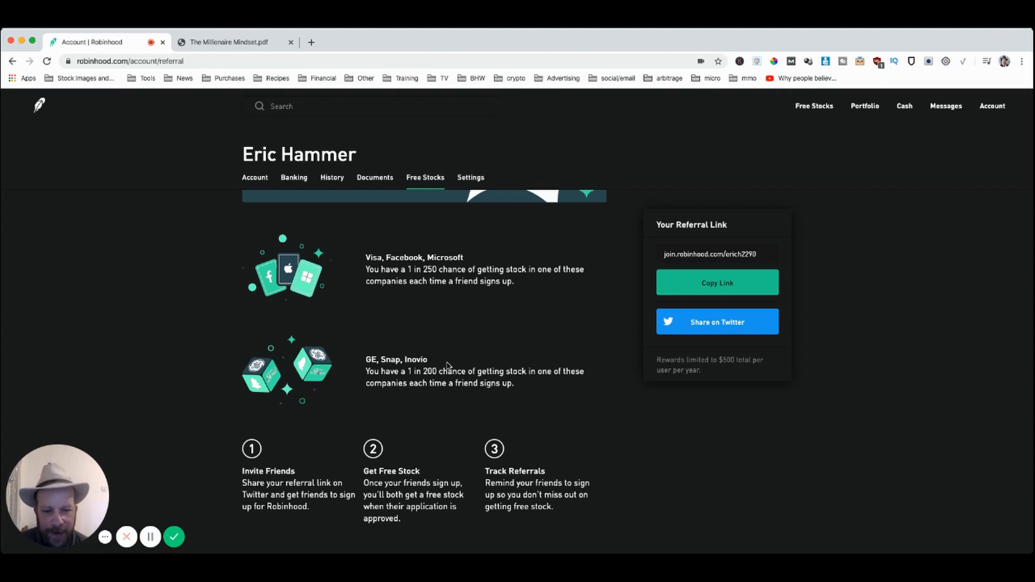
mouse_move(68, 163)
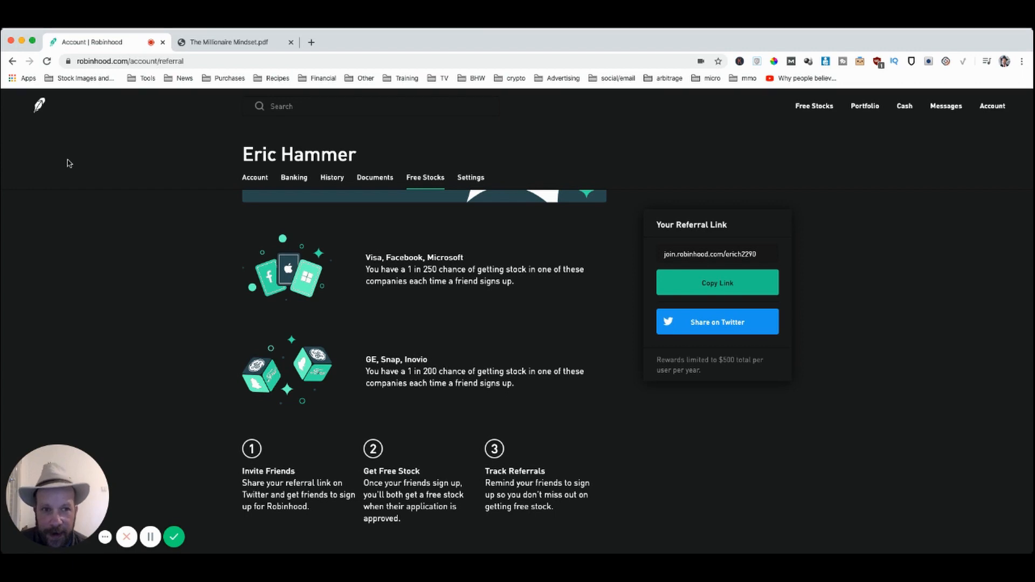
click(228, 42)
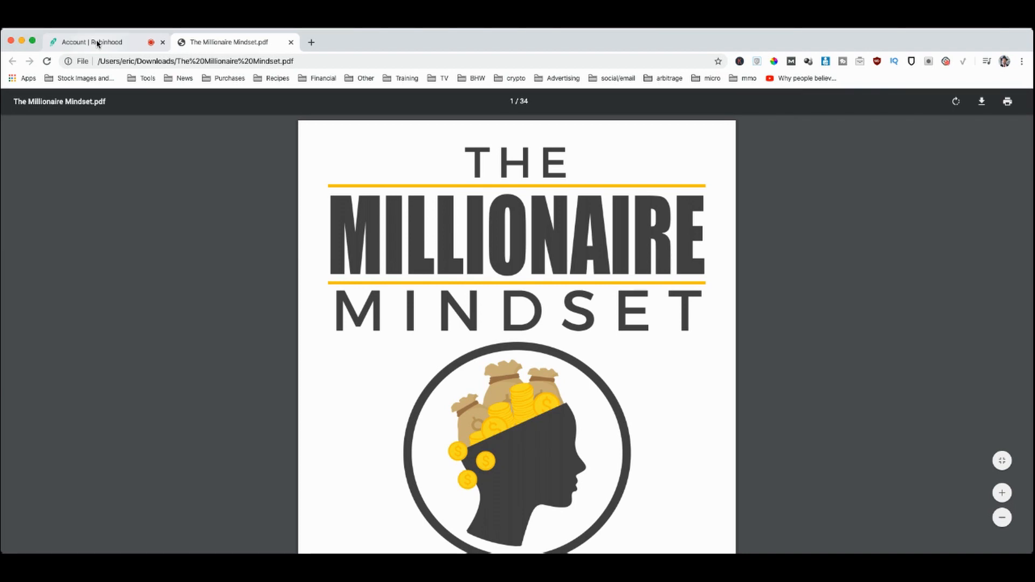
Step: Return from The Millionaire Mindset ebook to the Robinhood referral page
click(93, 42)
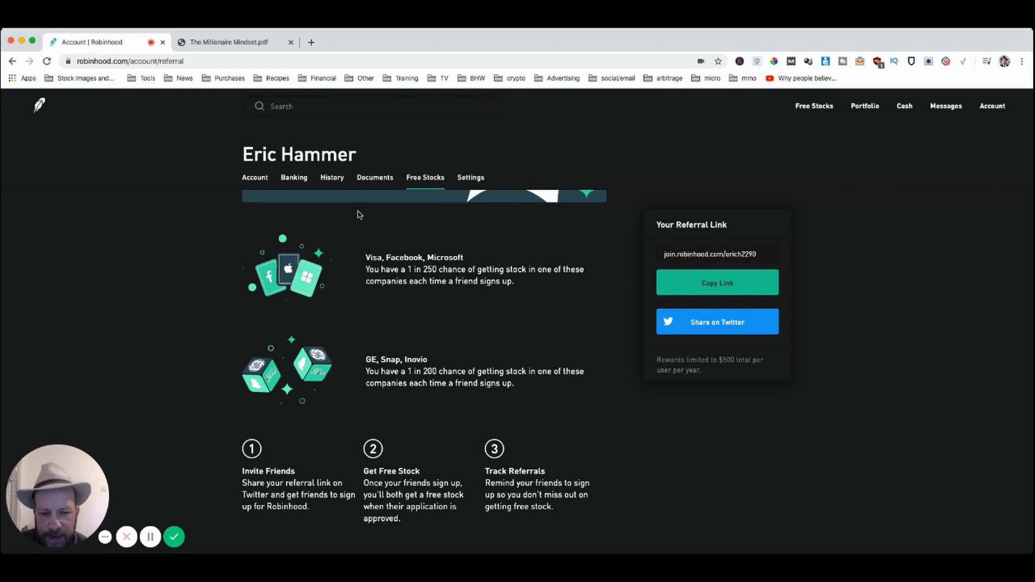
Step: Review the referral page, then show the $119.99 portfolio with its stock holdings, crypto and watchlist
scroll(down, 3)
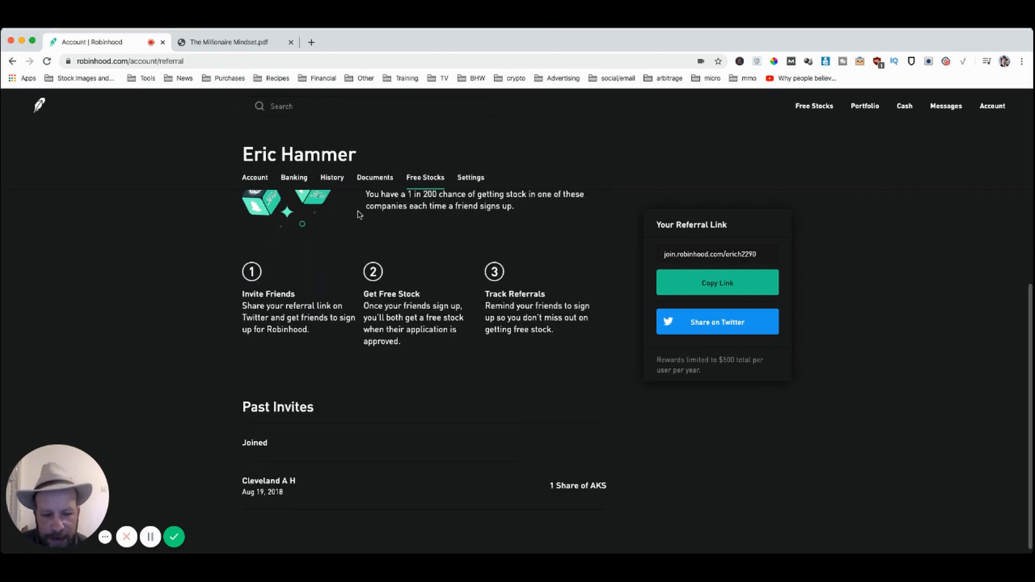
scroll(up, 3)
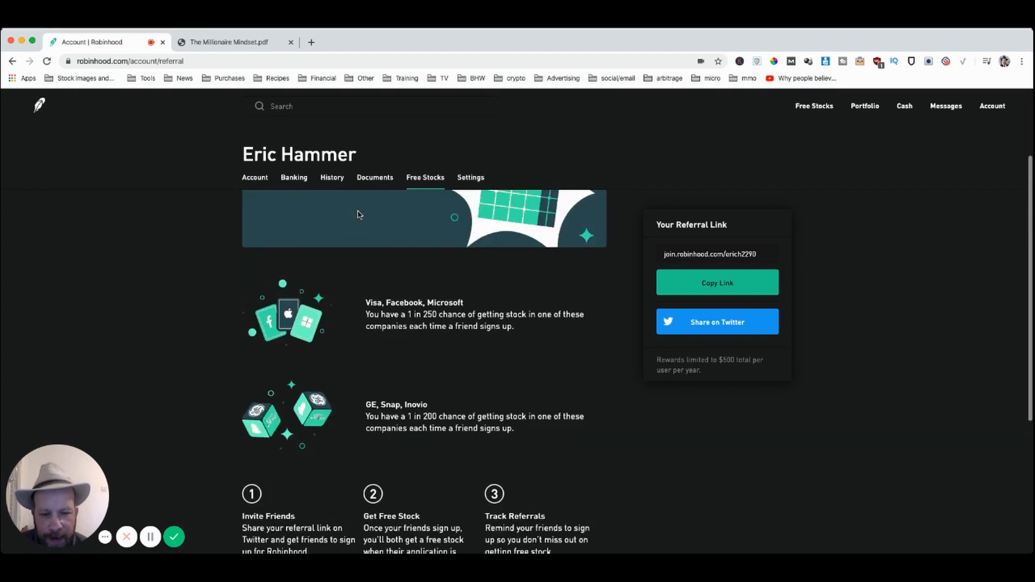
scroll(down, 3)
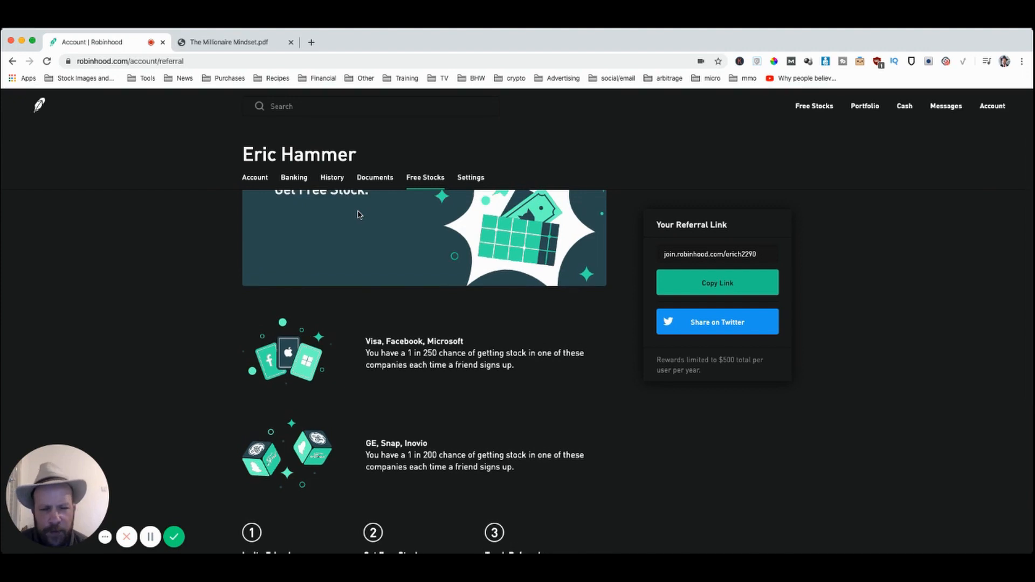
scroll(up, 3)
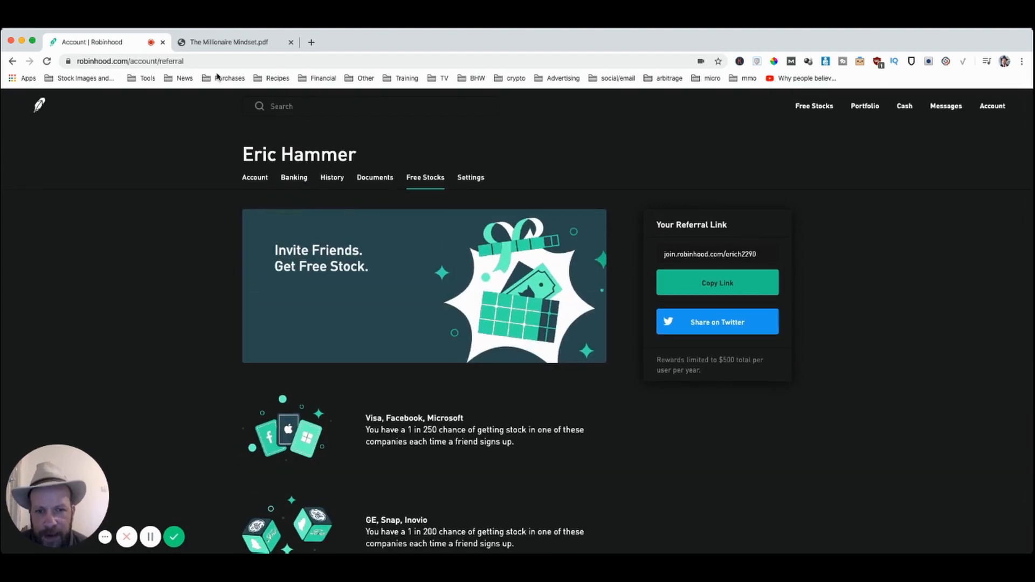
click(255, 177)
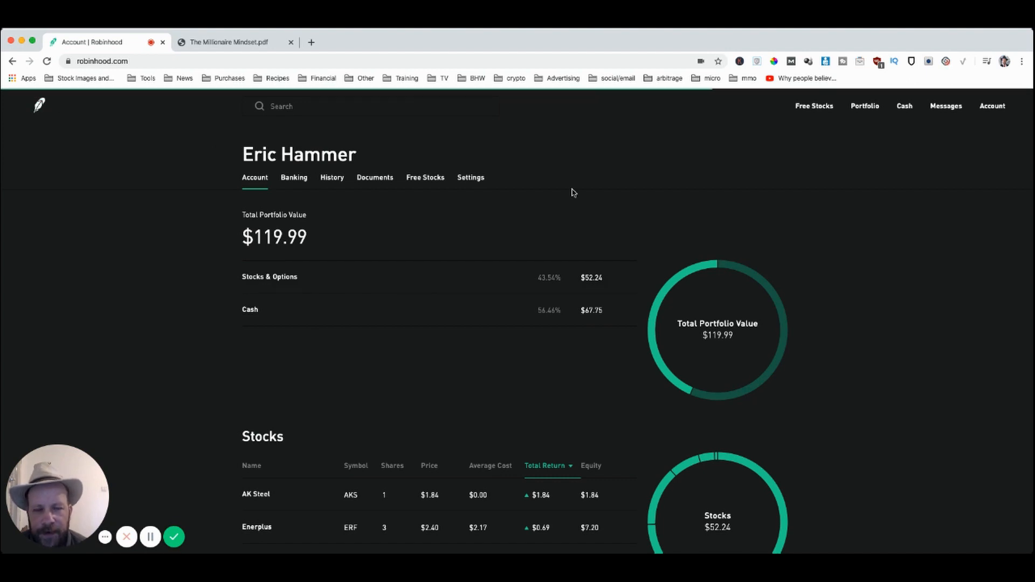
click(865, 106)
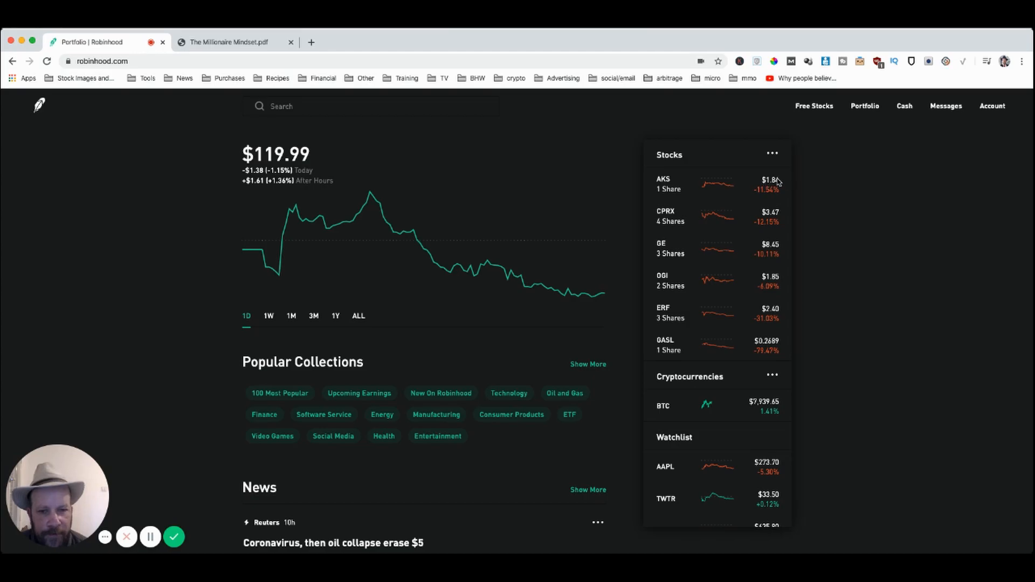
mouse_move(762, 196)
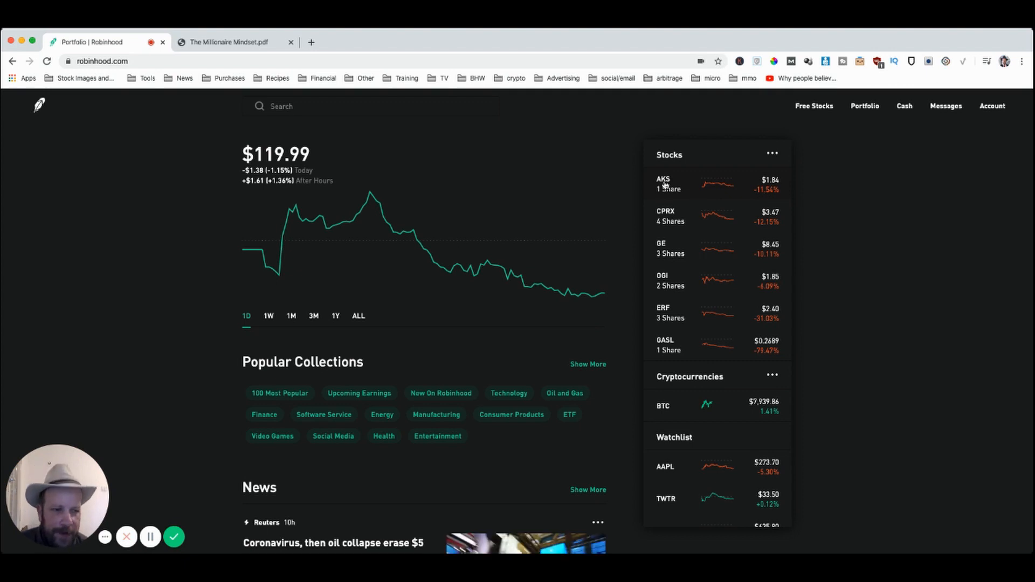
mouse_move(446, 193)
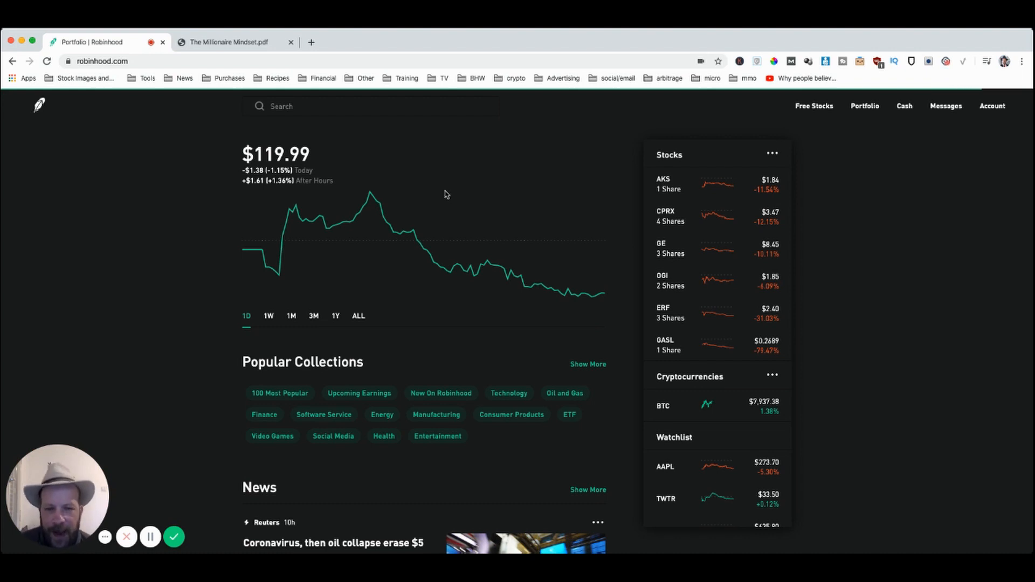
mouse_move(566, 185)
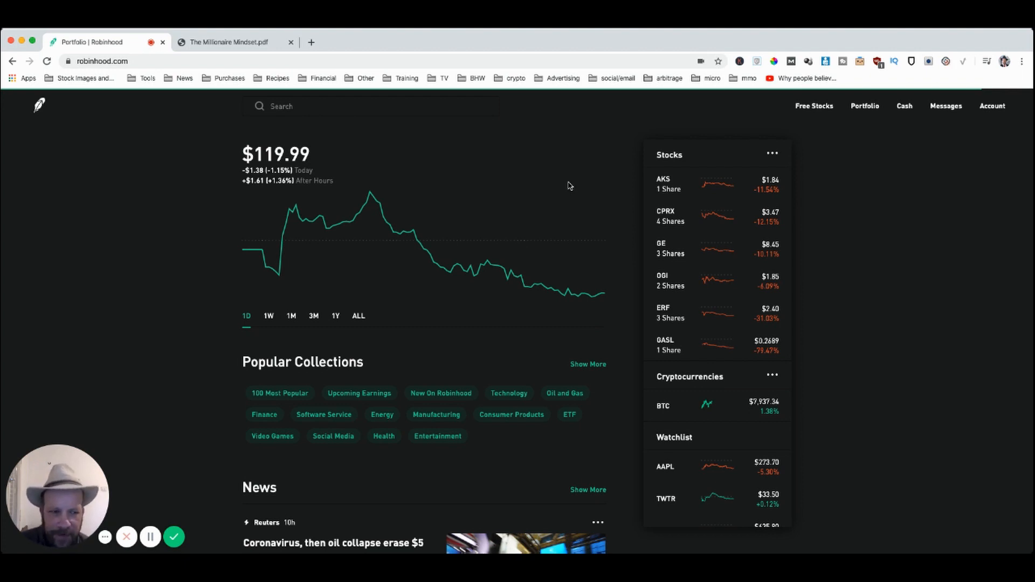
mouse_move(751, 251)
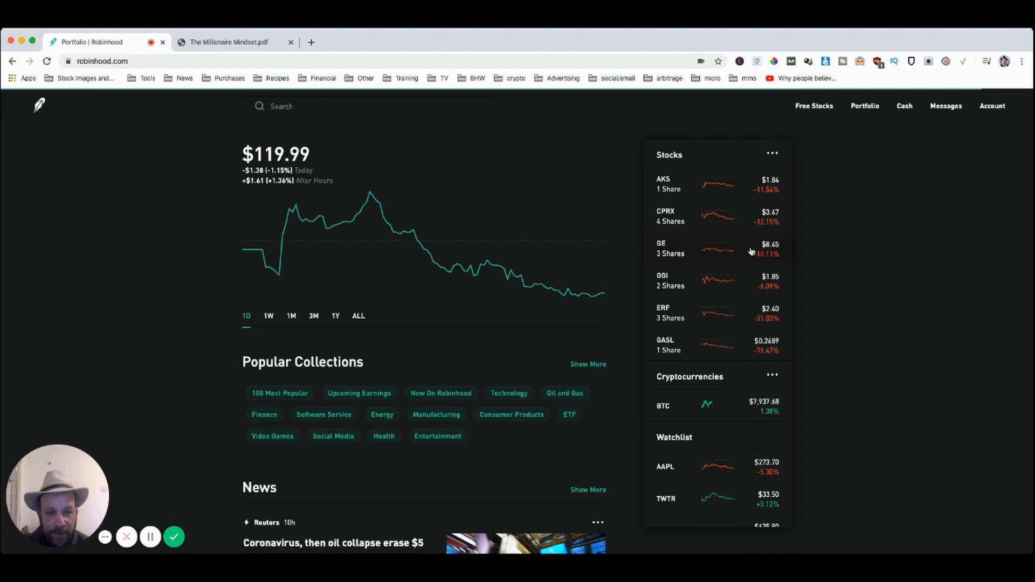
mouse_move(734, 248)
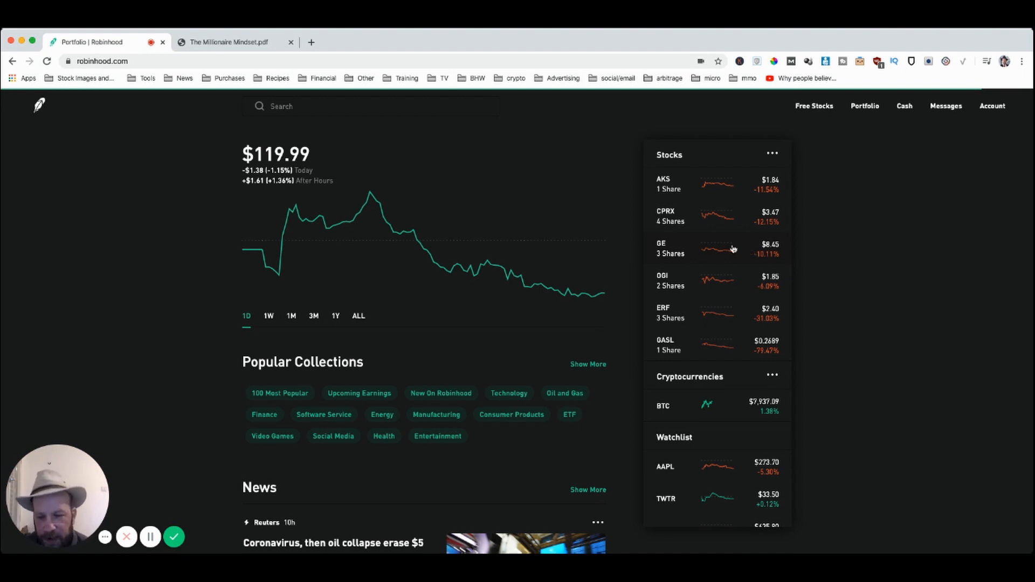
double_click(275, 154)
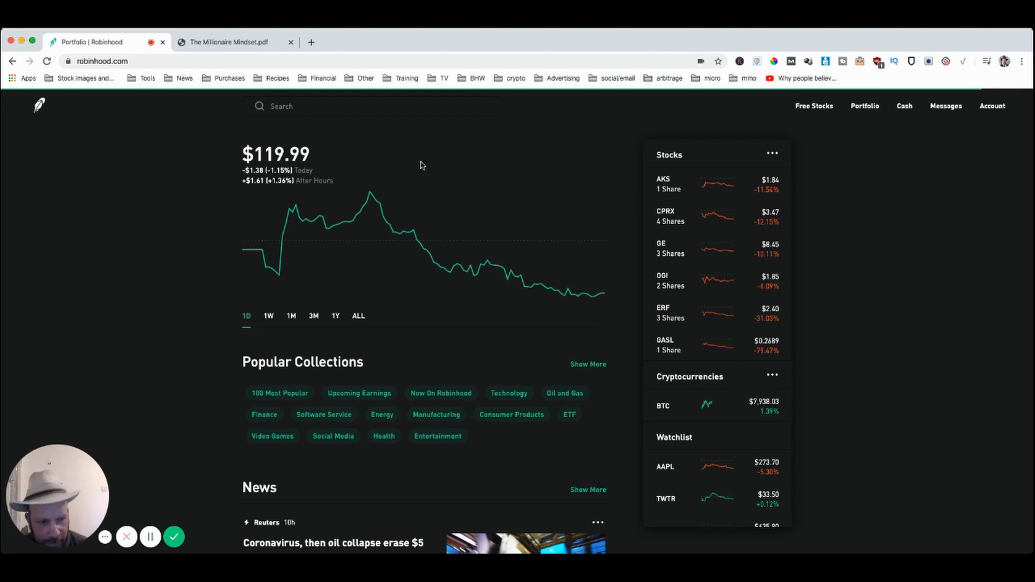
mouse_move(673, 253)
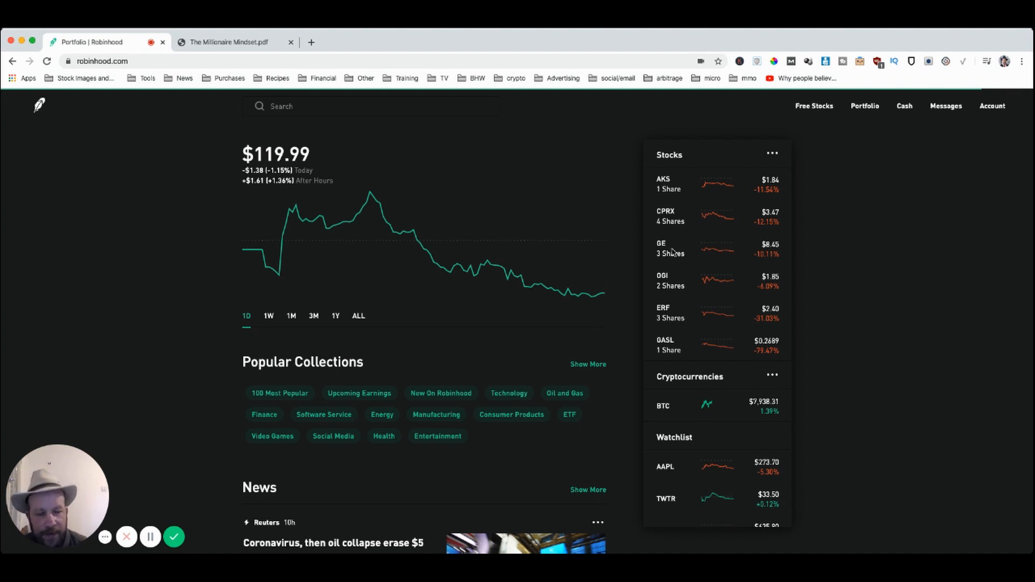
mouse_move(769, 358)
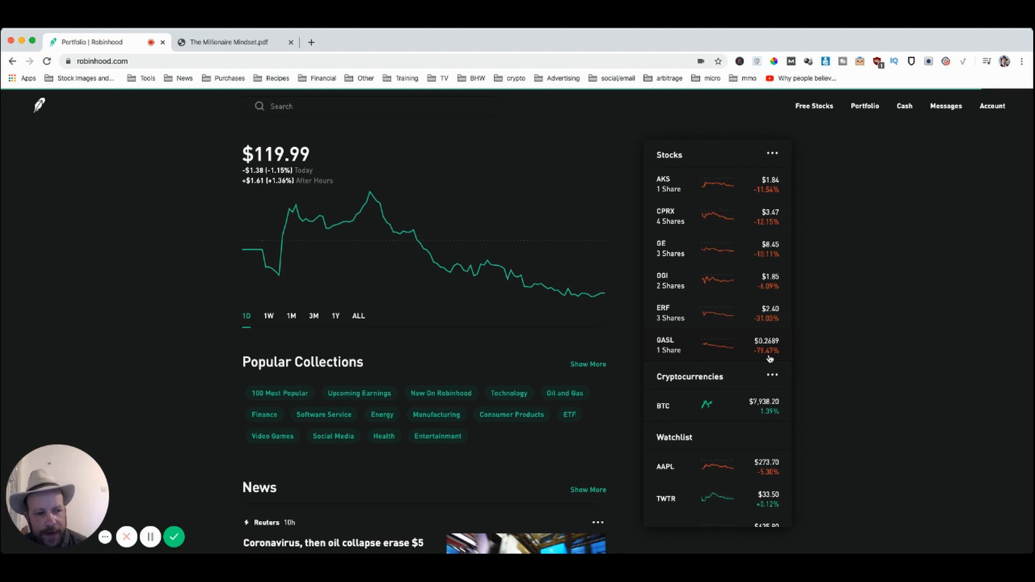
mouse_move(800, 357)
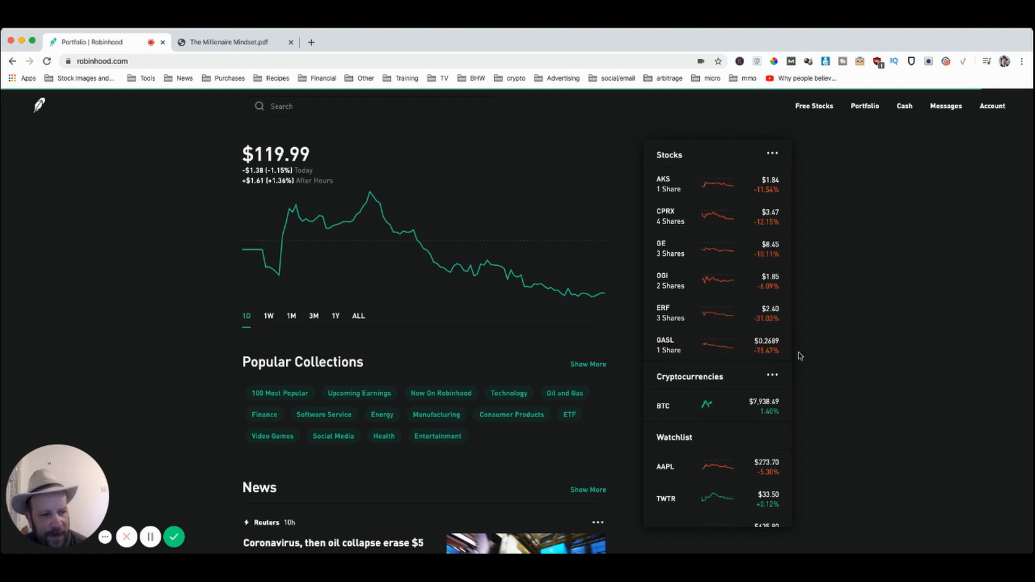
mouse_move(717, 237)
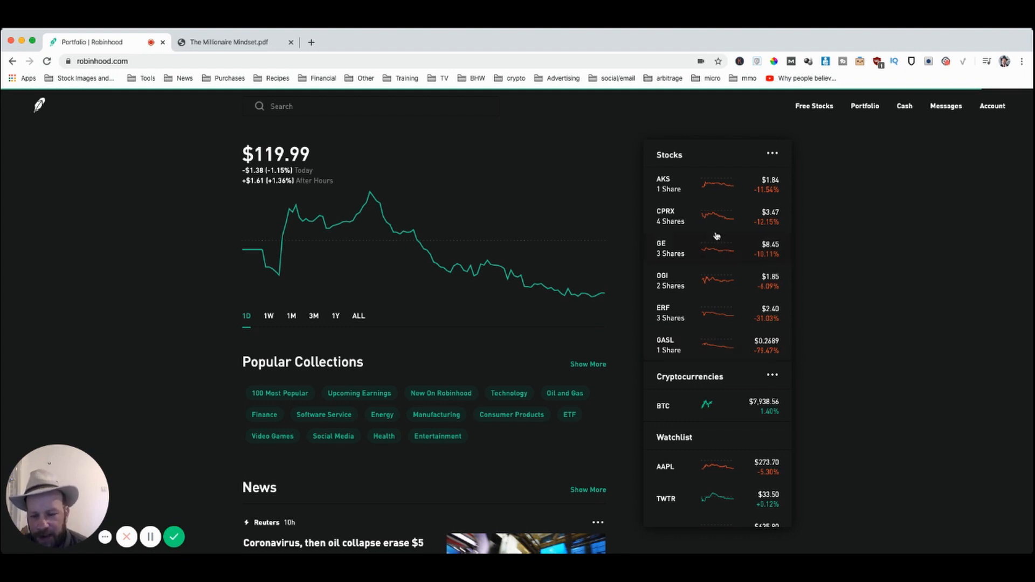
mouse_move(762, 260)
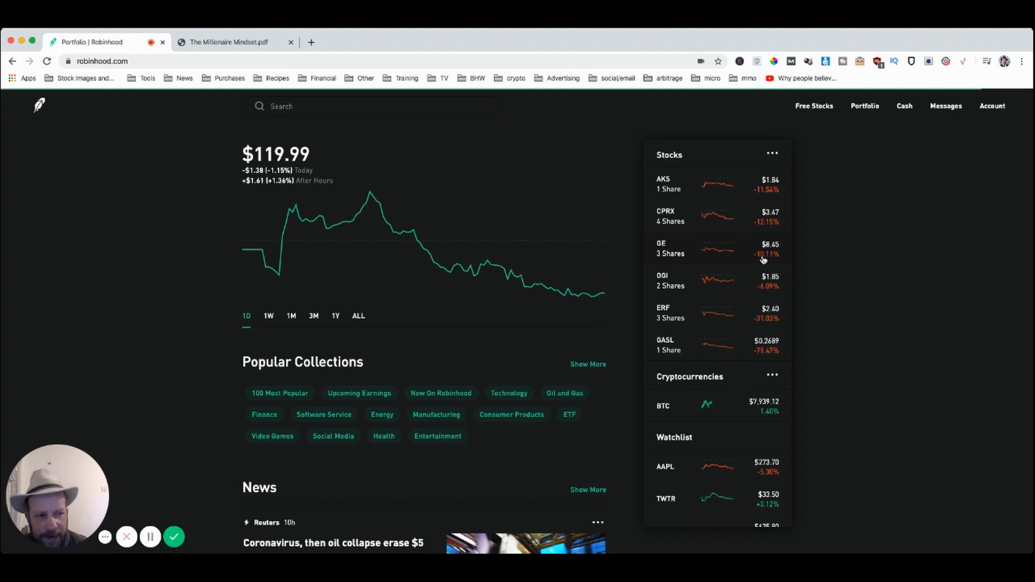
mouse_move(688, 257)
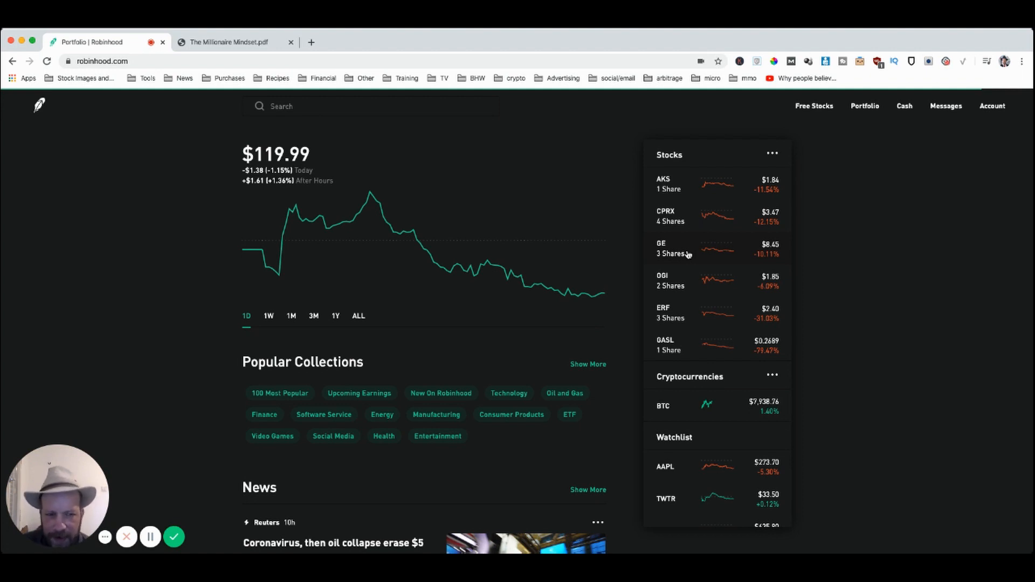
mouse_move(594, 280)
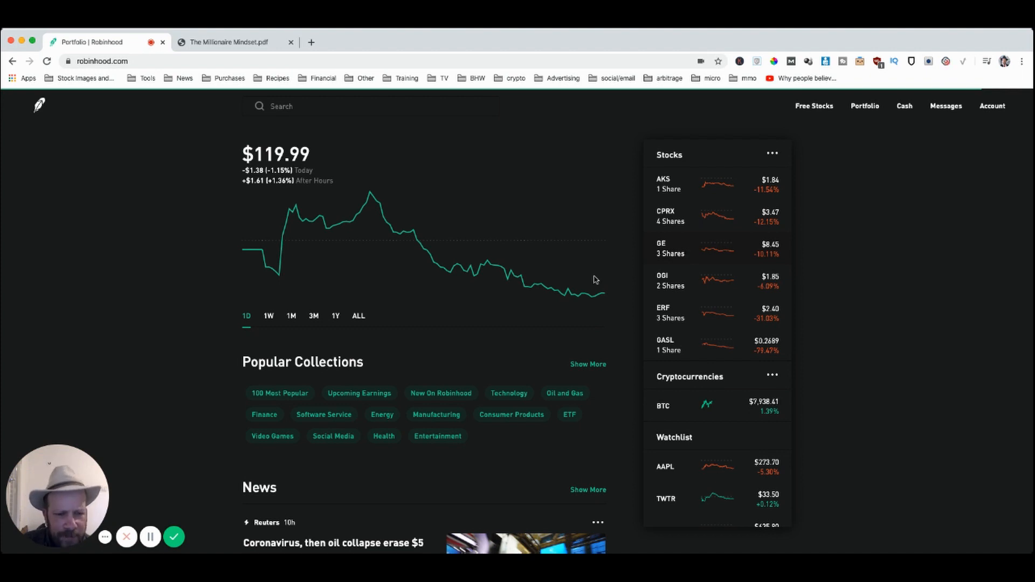
click(279, 393)
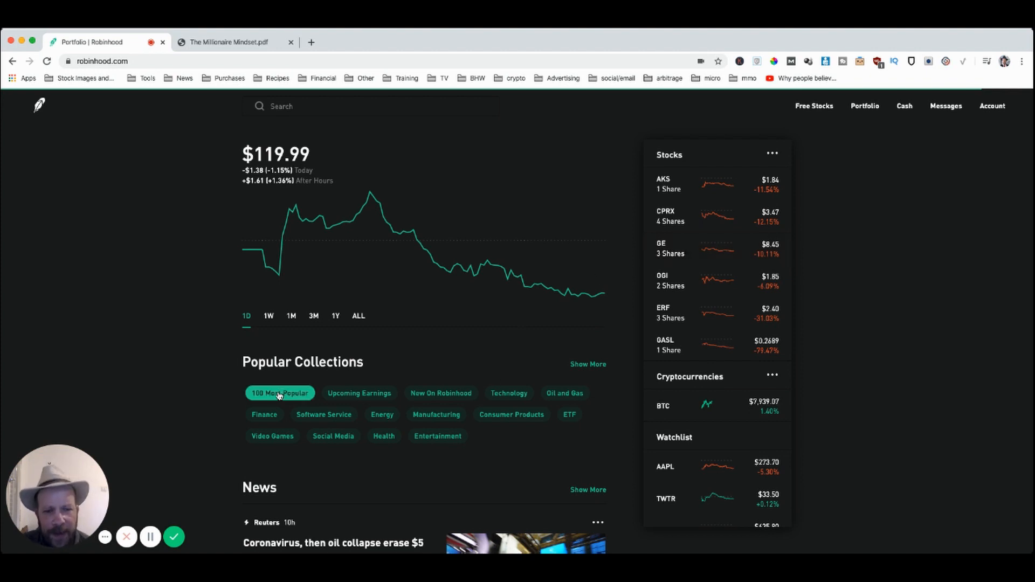
Step: Rank the 100 Most Popular collection by analyst buy rating, then by price with Amazon highest
click(280, 393)
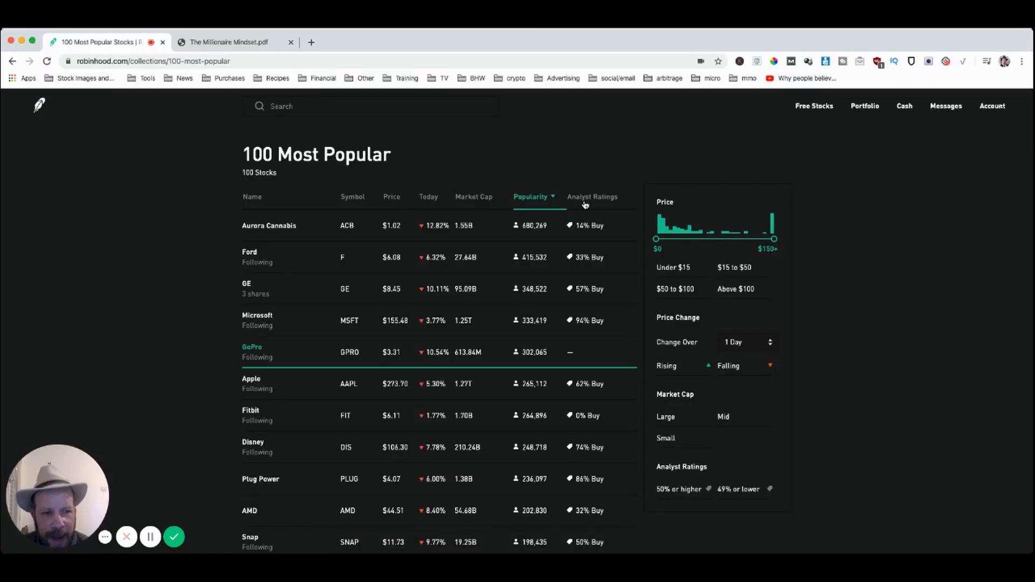
click(592, 197)
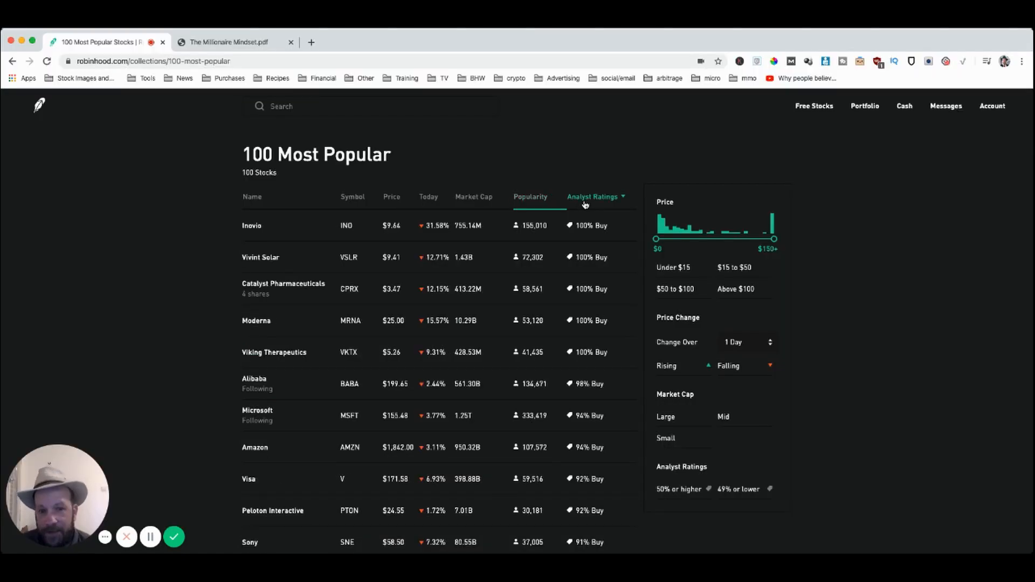
mouse_move(592, 197)
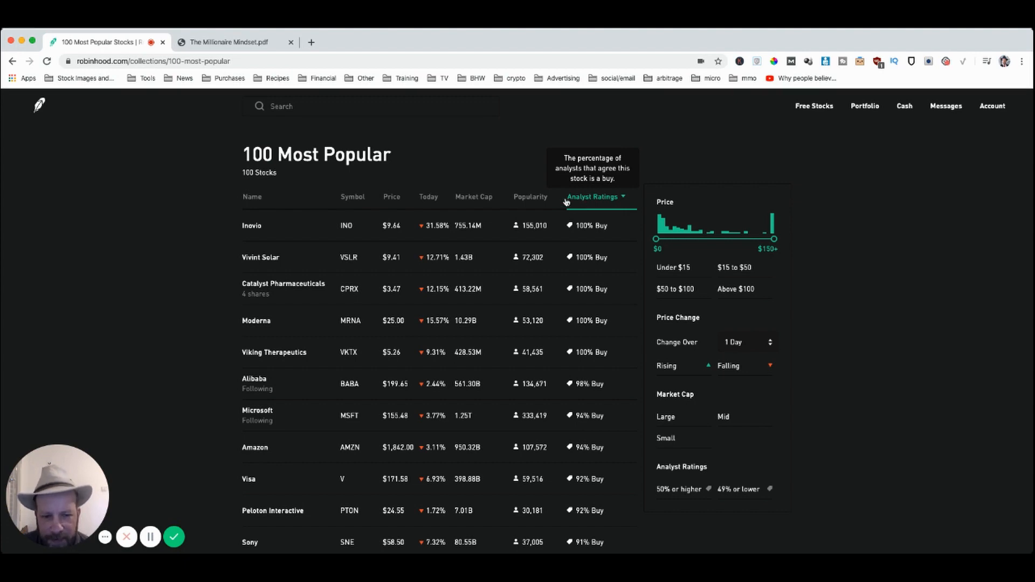
mouse_move(628, 316)
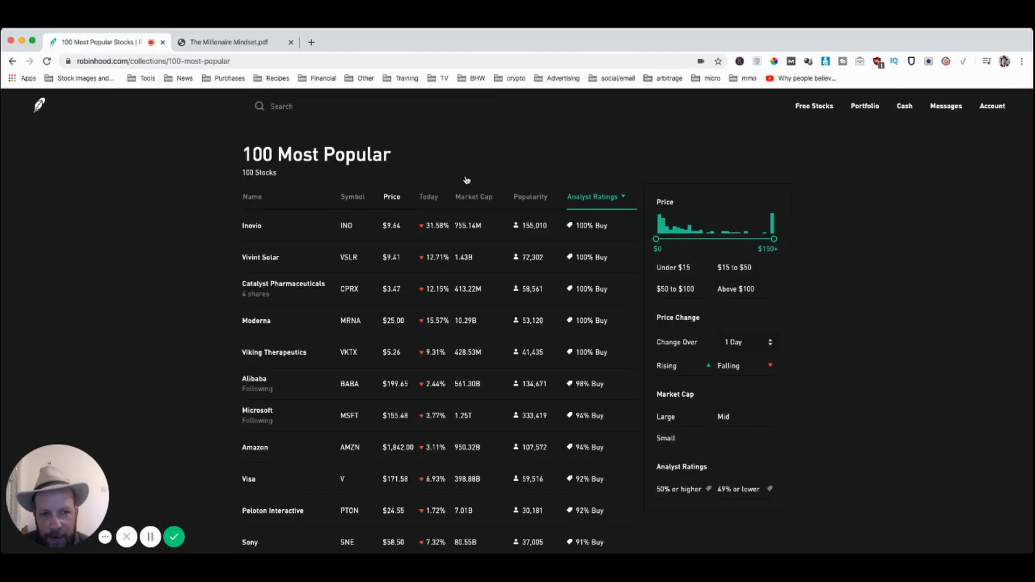
click(391, 196)
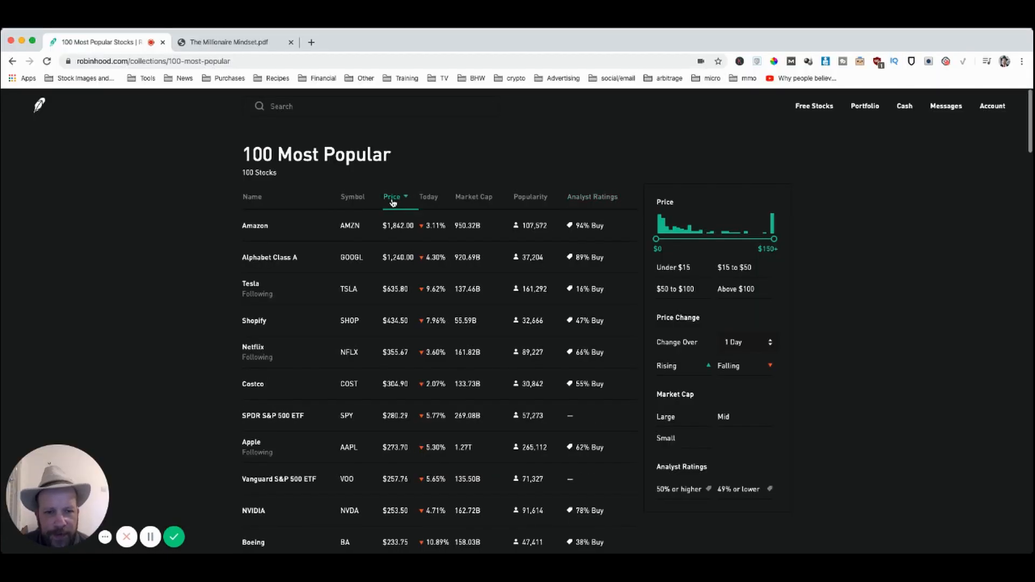
Step: Reverse the price order to cheapest first, Chesapeake Energy on top, and browse down the list
click(391, 197)
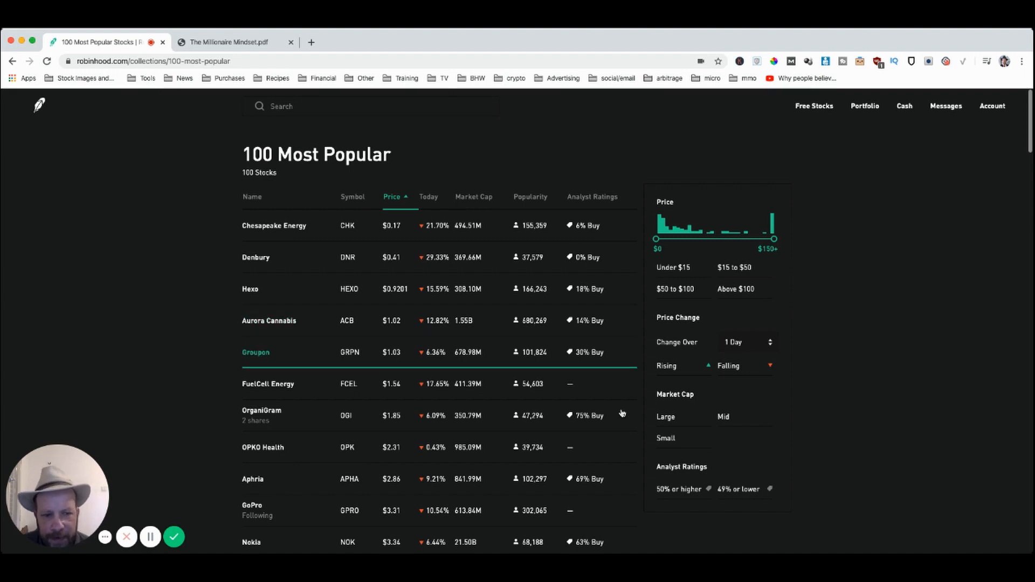
mouse_move(594, 420)
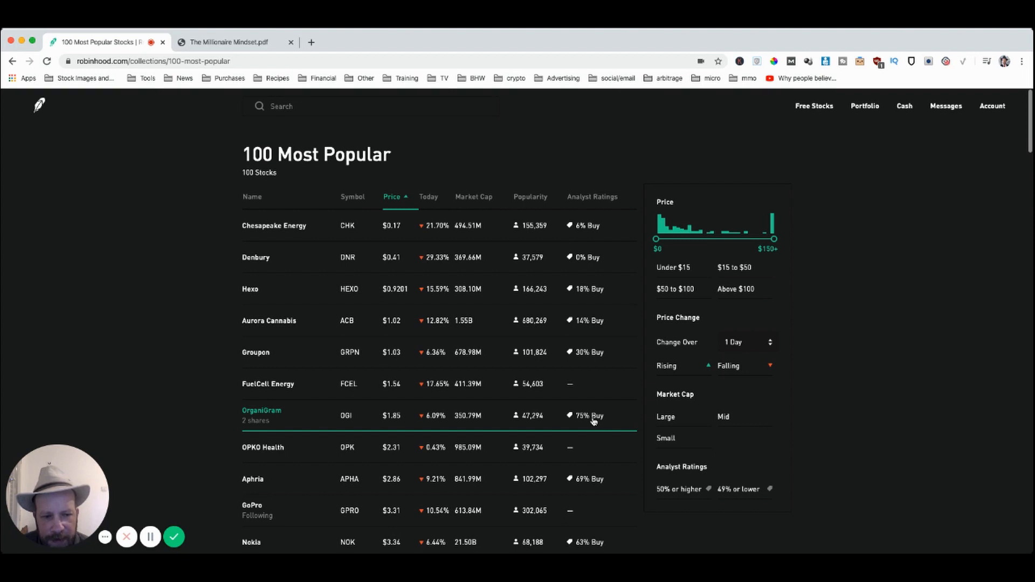
mouse_move(274, 414)
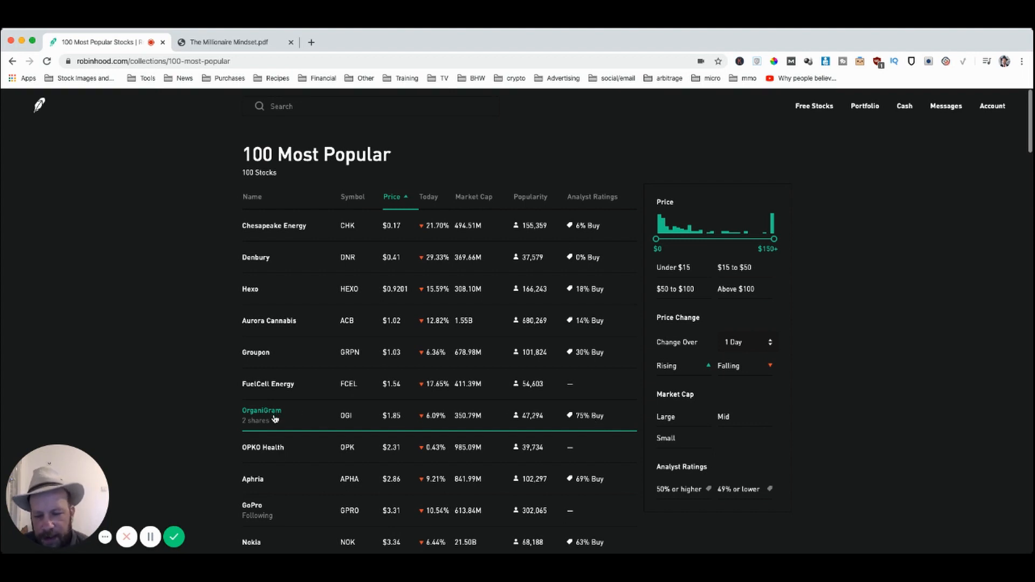
mouse_move(390, 422)
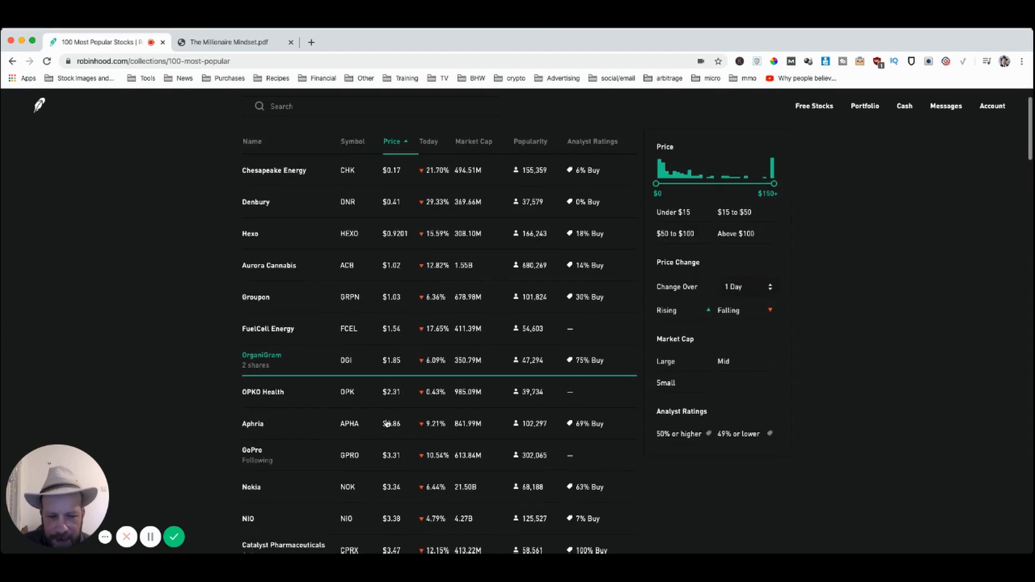
scroll(down, 3)
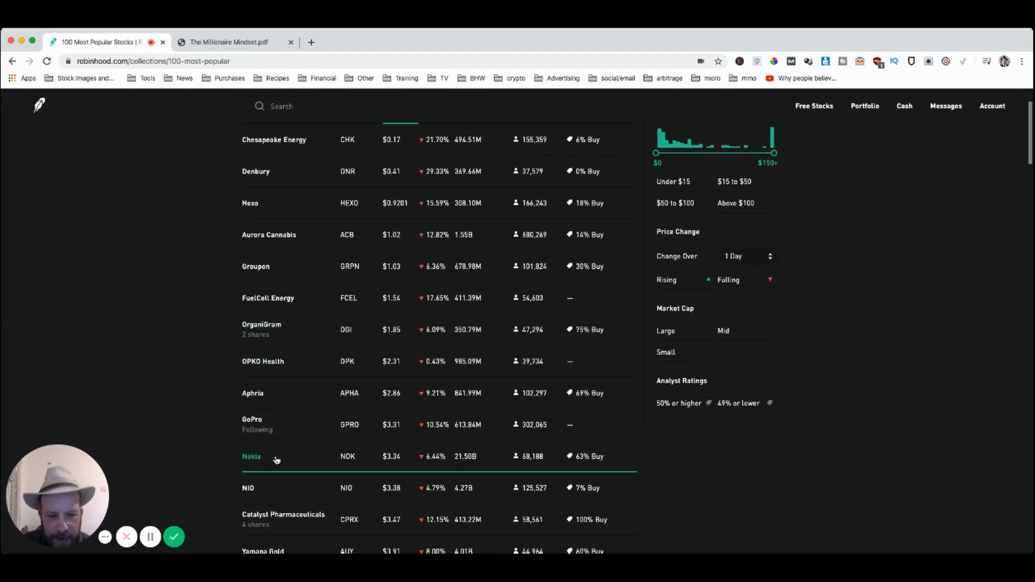
mouse_move(280, 421)
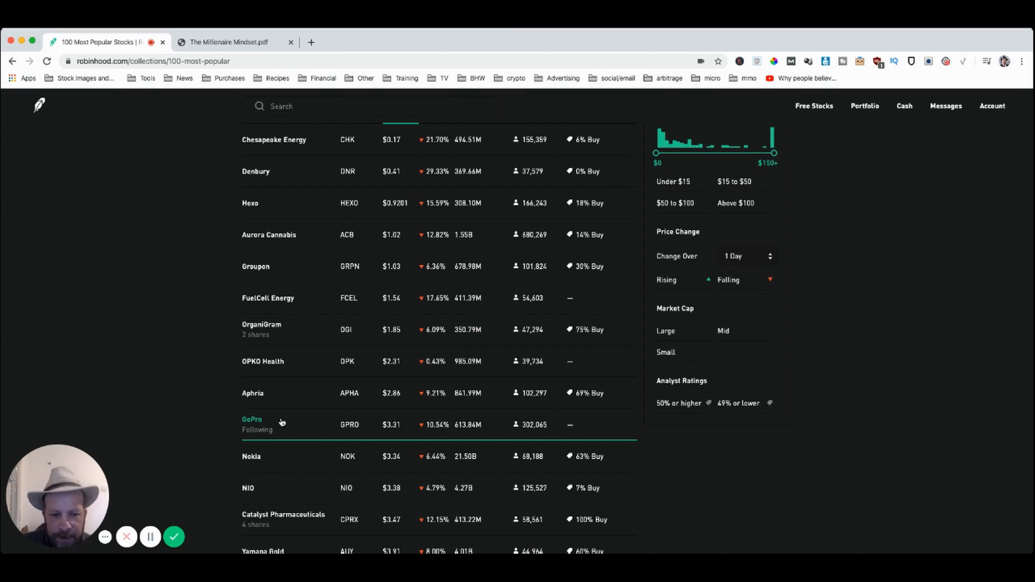
scroll(down, 3)
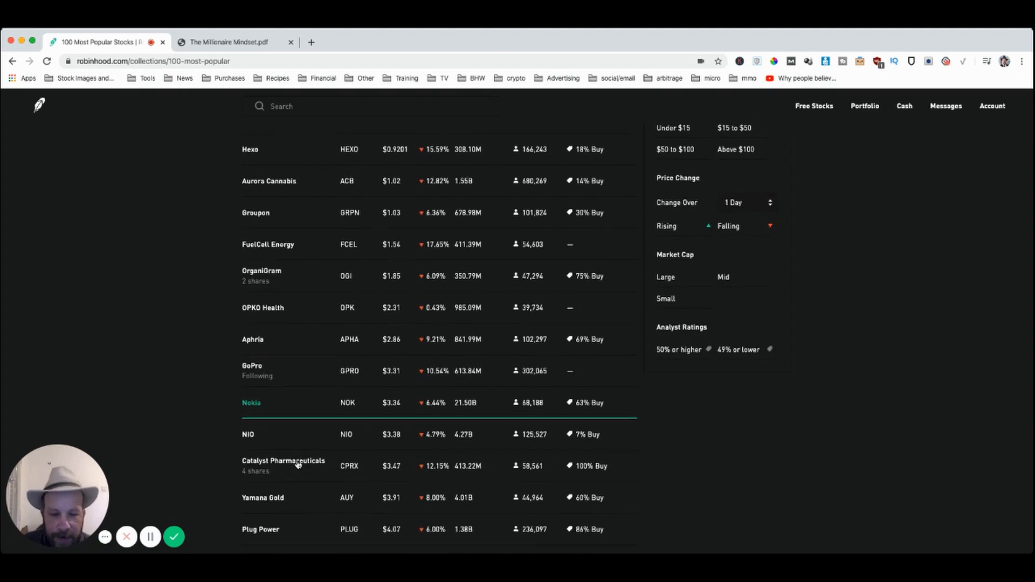
scroll(down, 3)
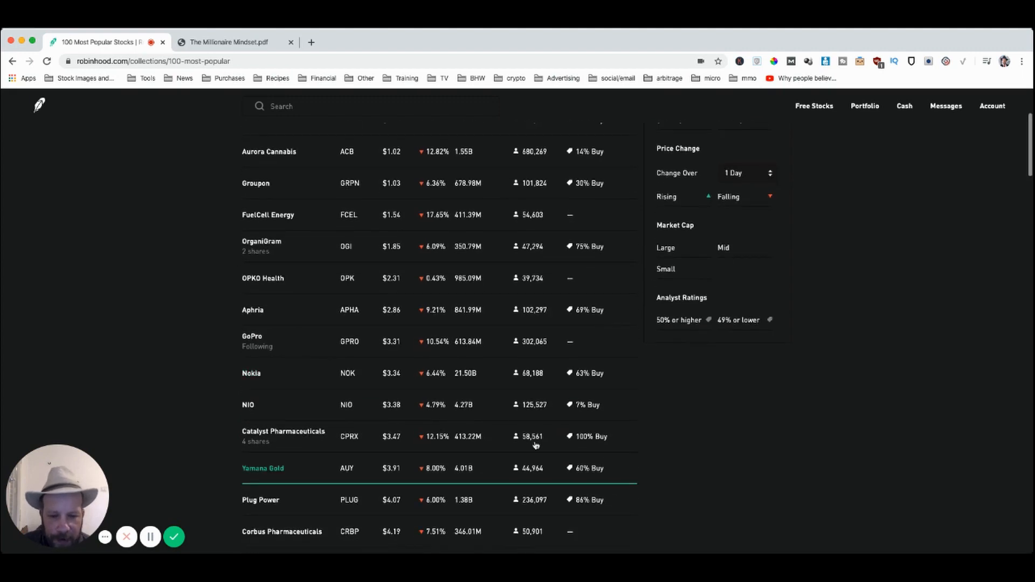